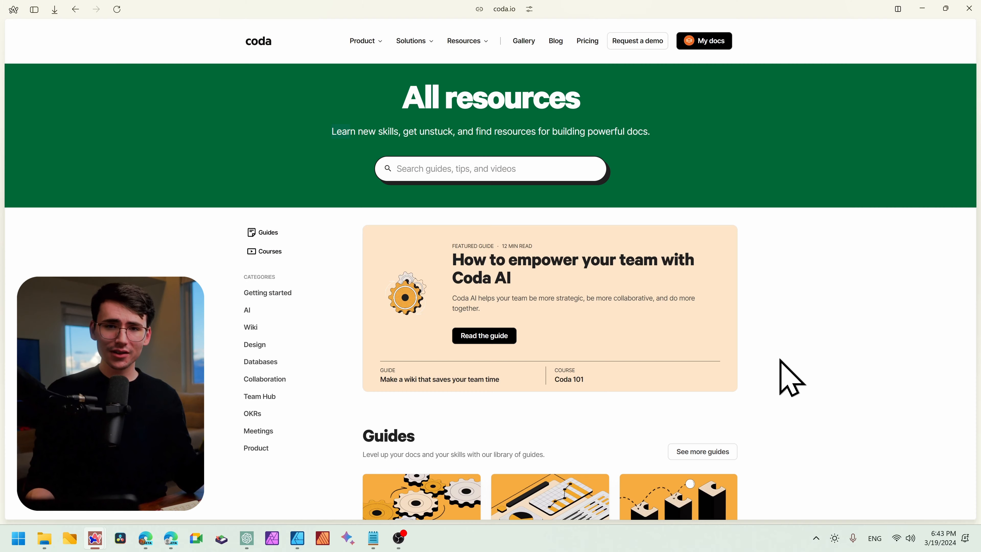
mouse_move(780, 338)
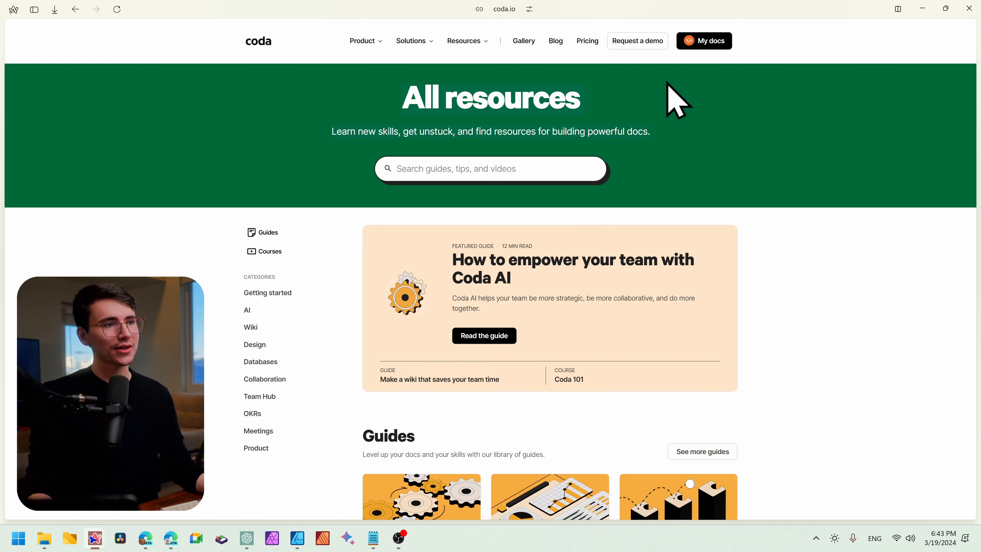
Scroll the All resources page down to Courses and through the Coda 101 lesson list
scroll(down, 3)
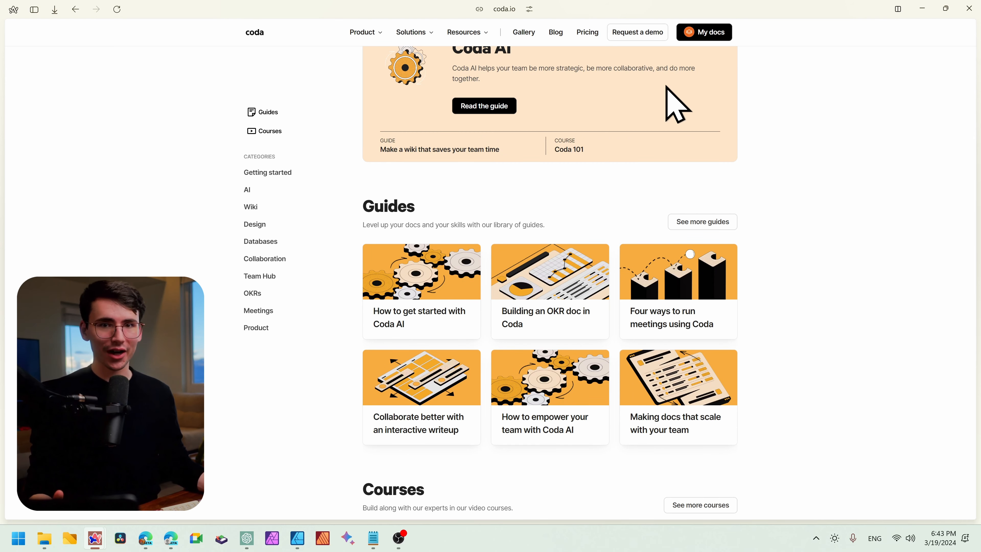
scroll(down, 3)
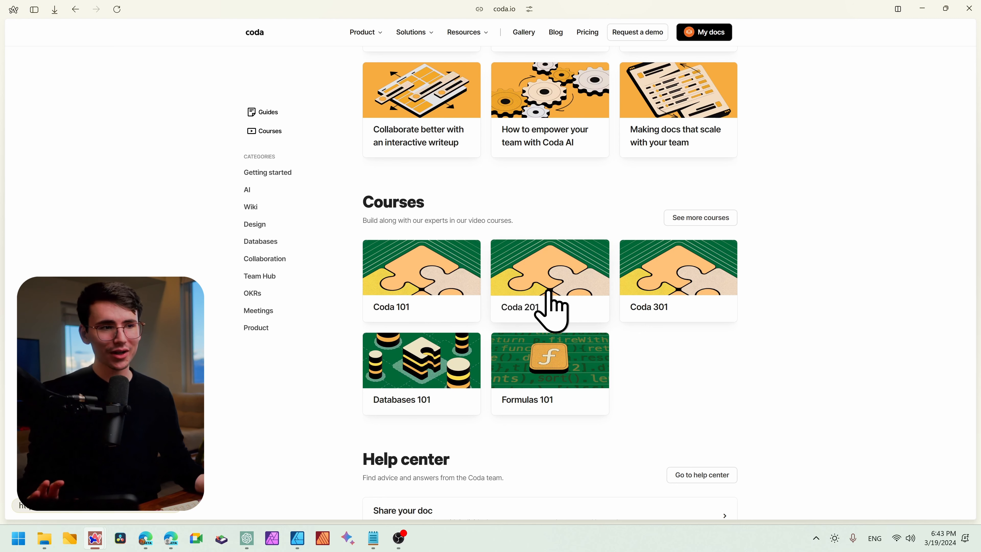
mouse_move(569, 374)
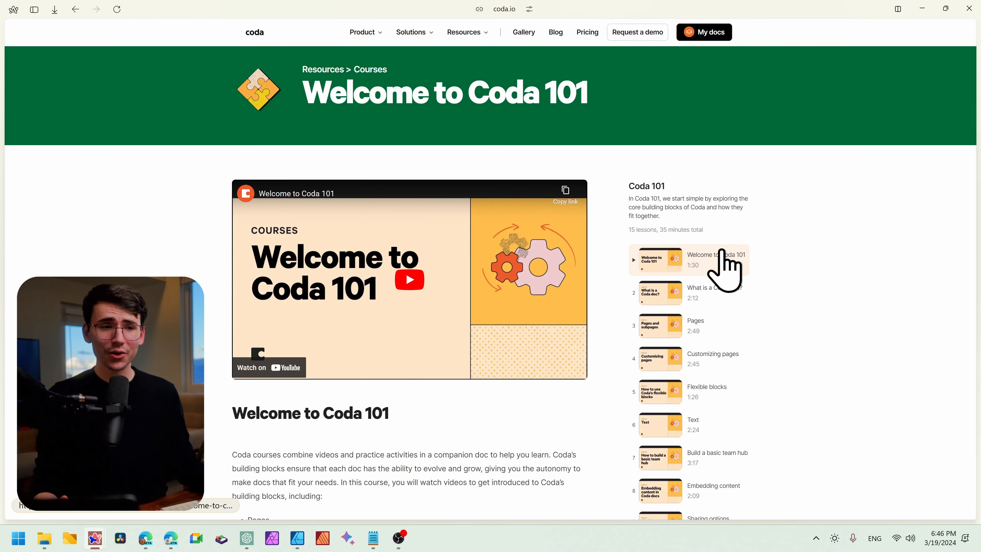
scroll(down, 3)
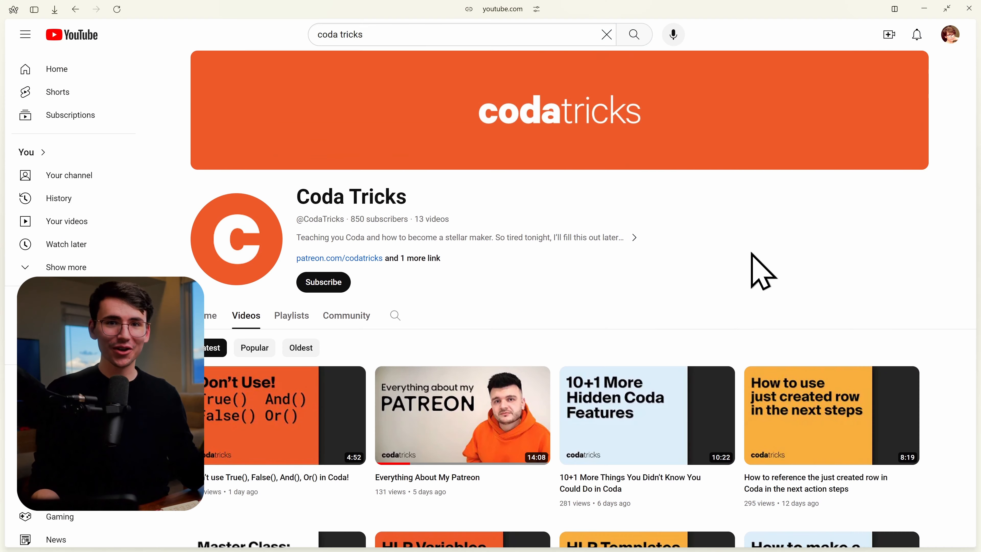
mouse_move(540, 189)
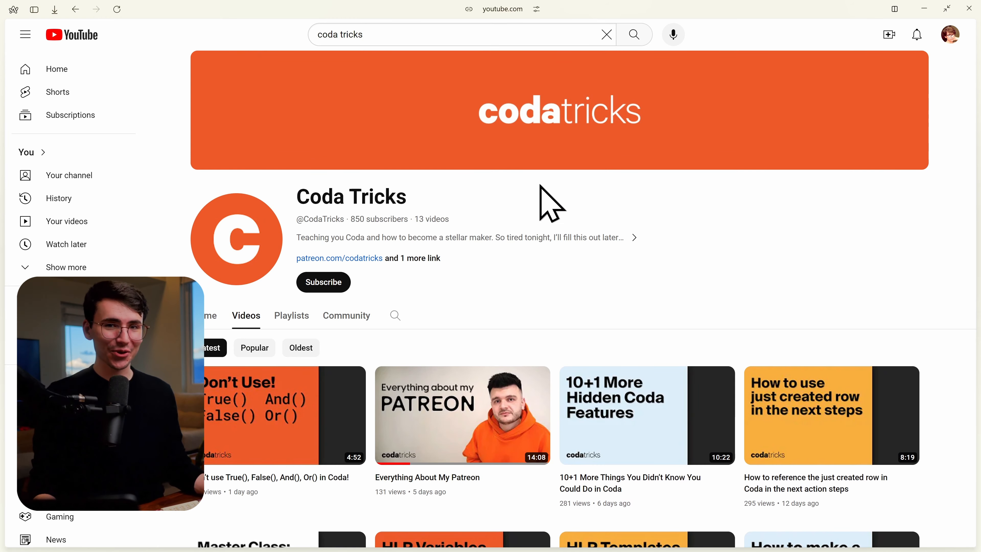
Scroll through the Coda Tricks channel's videos before moving to TheCodaGuy's channel
scroll(down, 3)
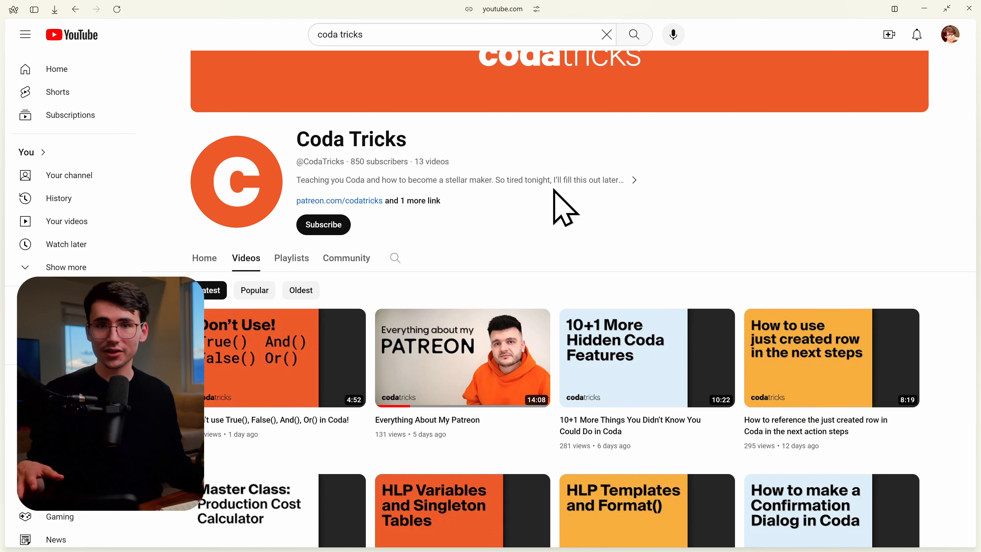
scroll(down, 3)
text(thecodaguy)
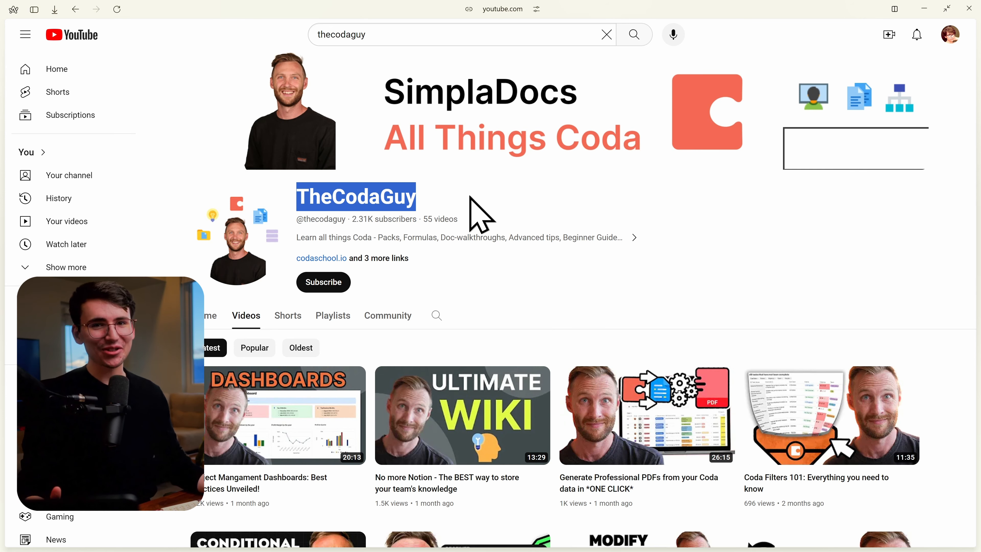
scroll(down, 3)
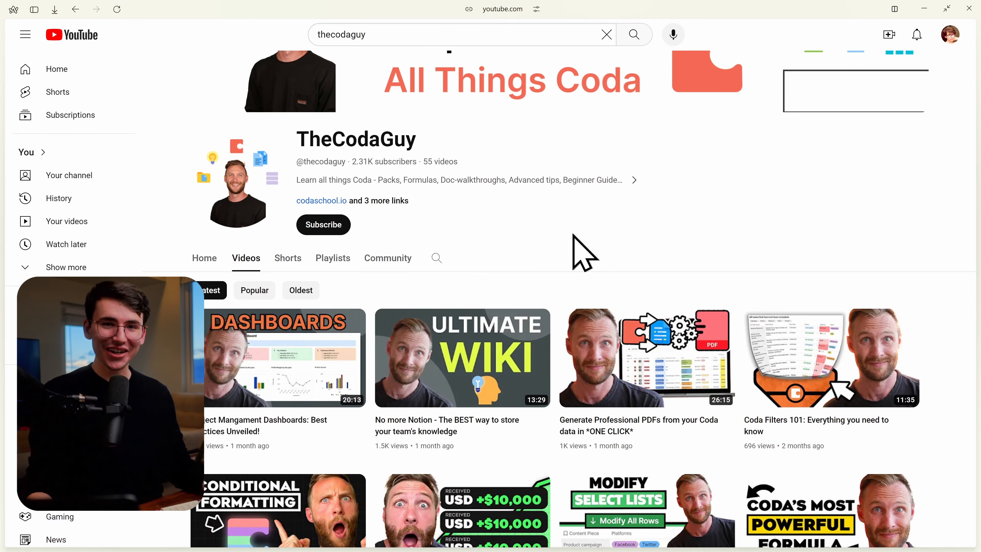
scroll(down, 3)
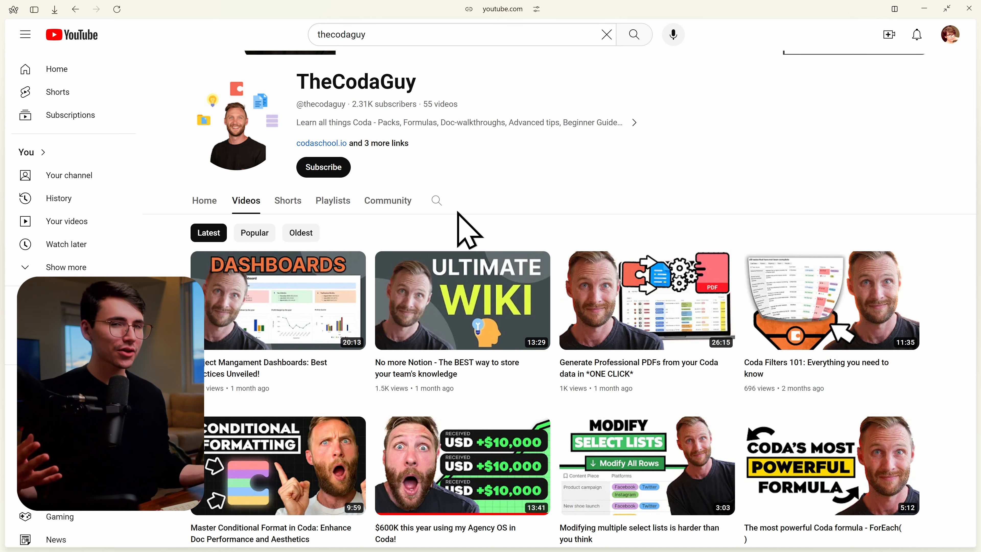
scroll(down, 3)
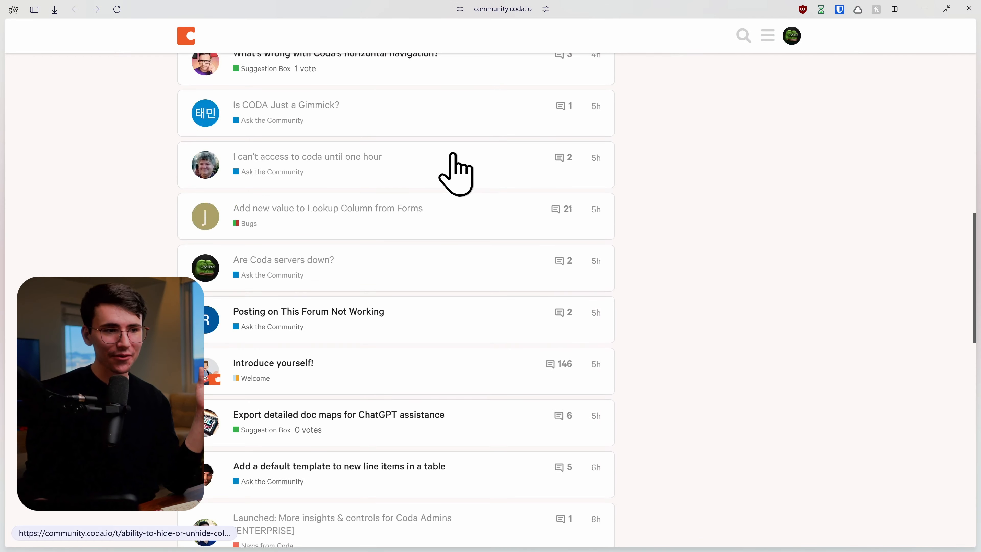
Open the topic 'Turn numbered list into elements' and read its question and reply
scroll(down, 3)
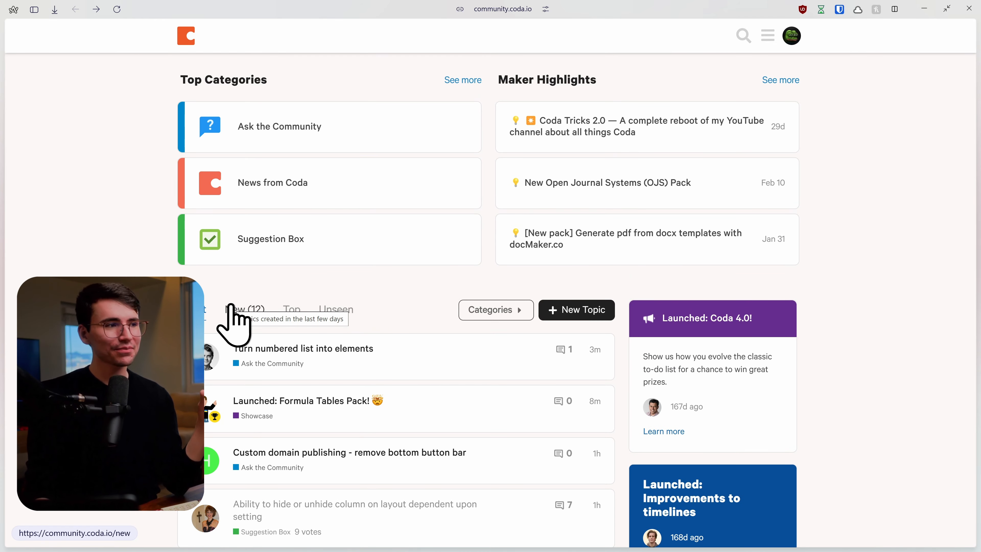
click(303, 348)
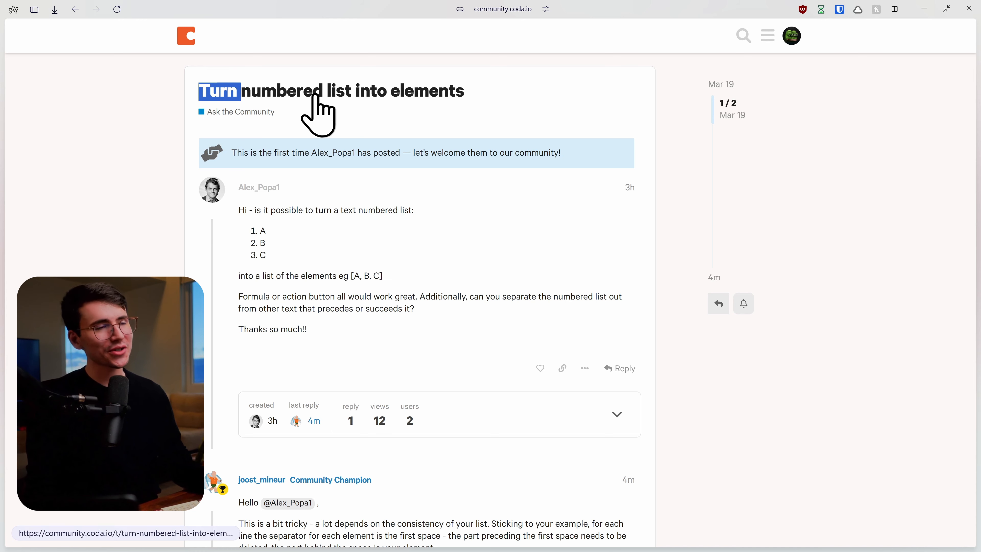
scroll(down, 3)
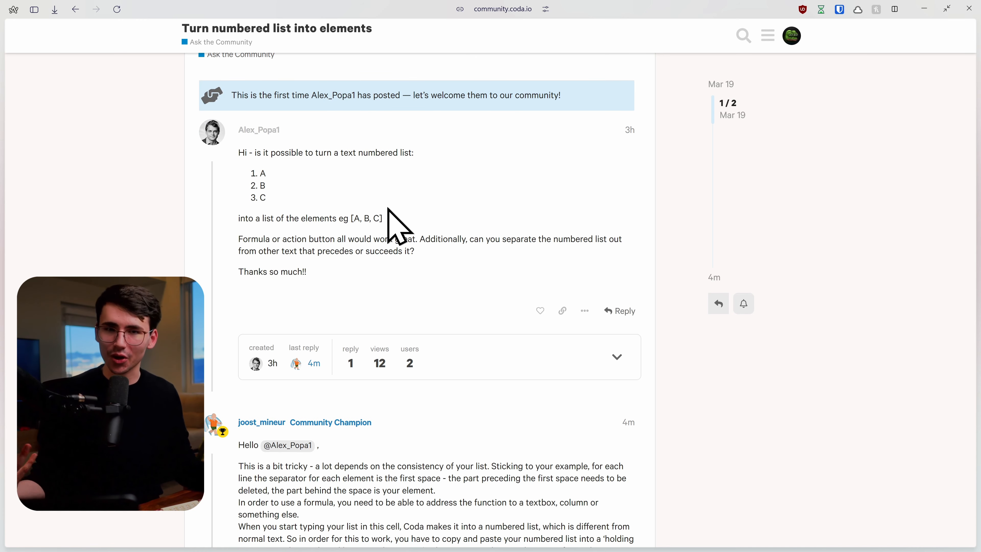
scroll(down, 3)
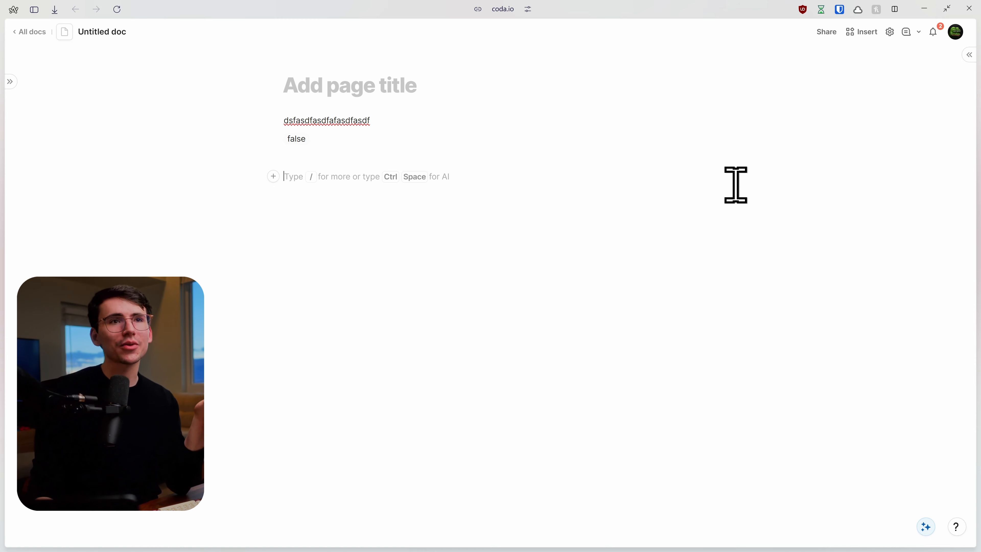
Set Anyone with the link to Can edit in Share settings and copy the doc link
click(826, 32)
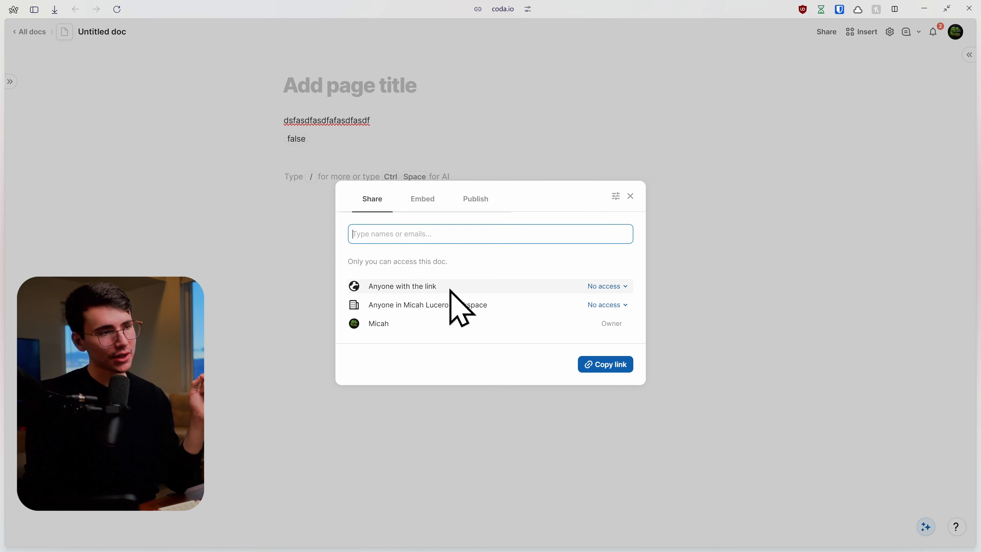
click(603, 285)
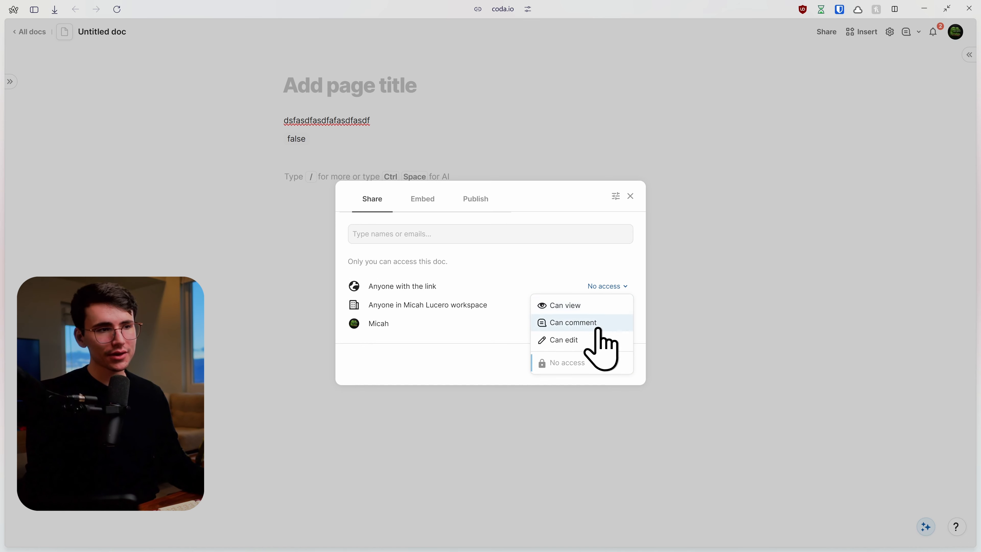
click(564, 339)
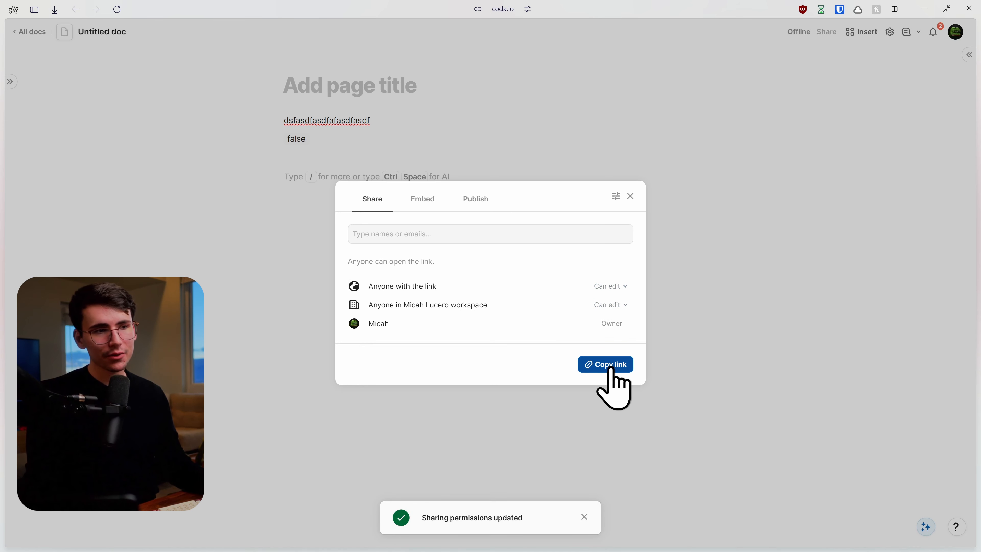
click(605, 364)
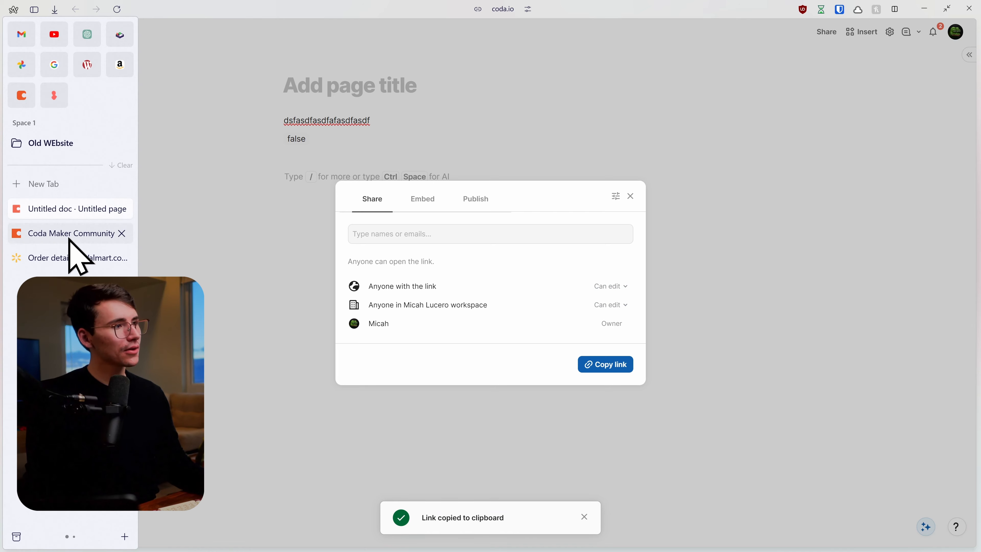
click(71, 232)
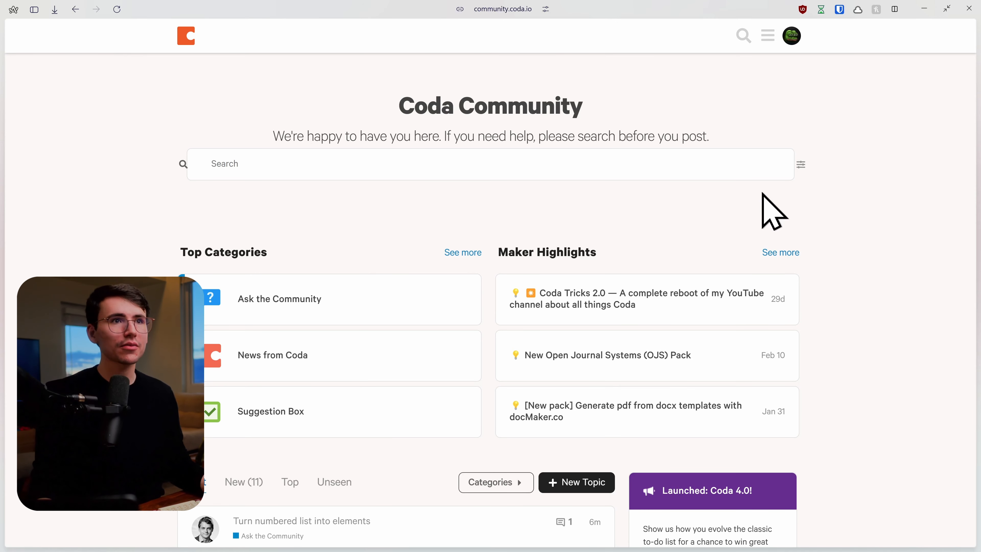
click(576, 482)
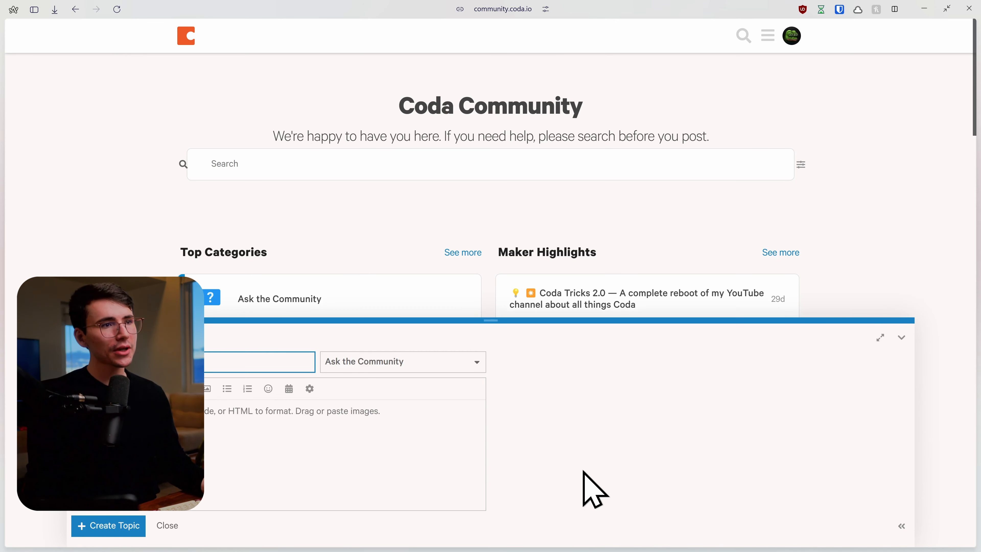
click(402, 362)
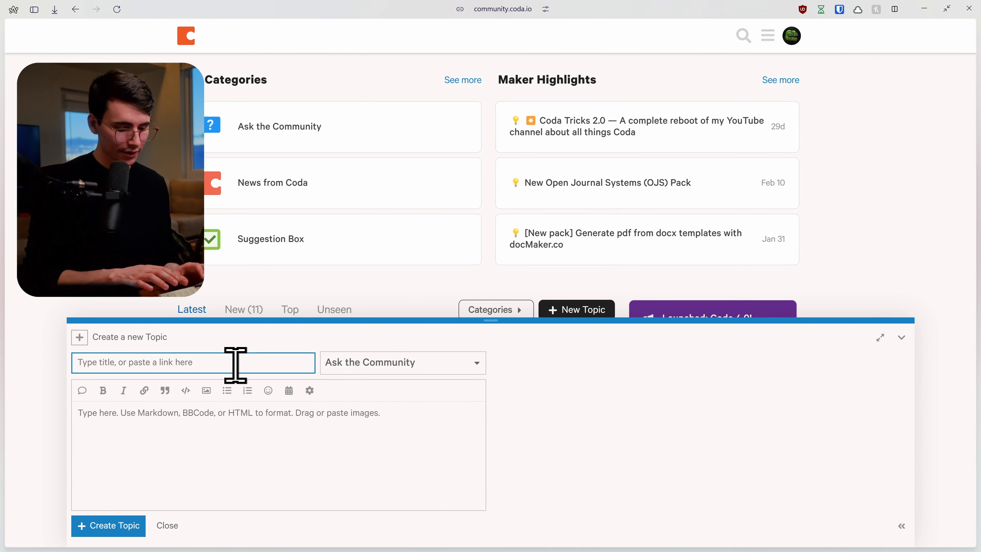
text(How do I get this to return true?)
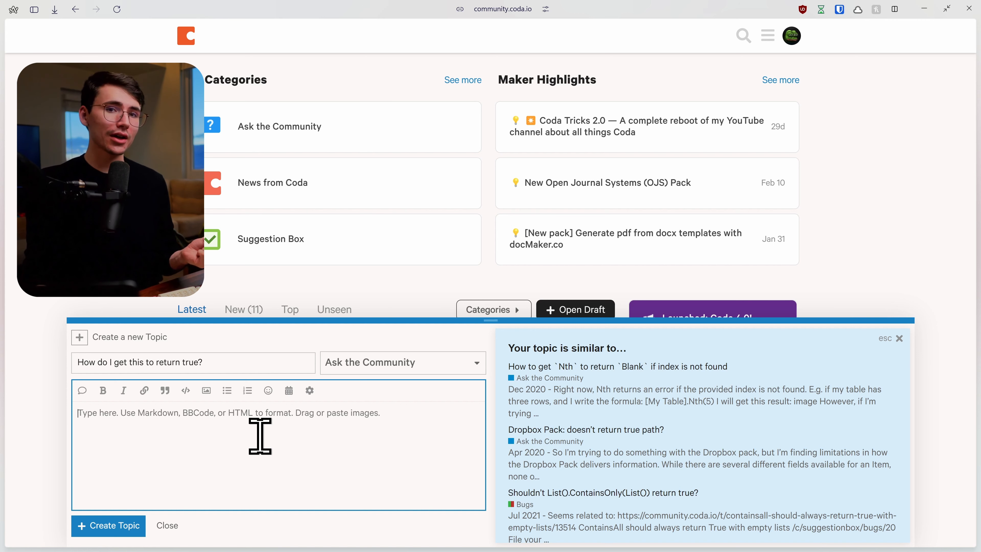
text(https://coda.io/d/_dlhShCTyiXY/Untitled-page_suQ4S)
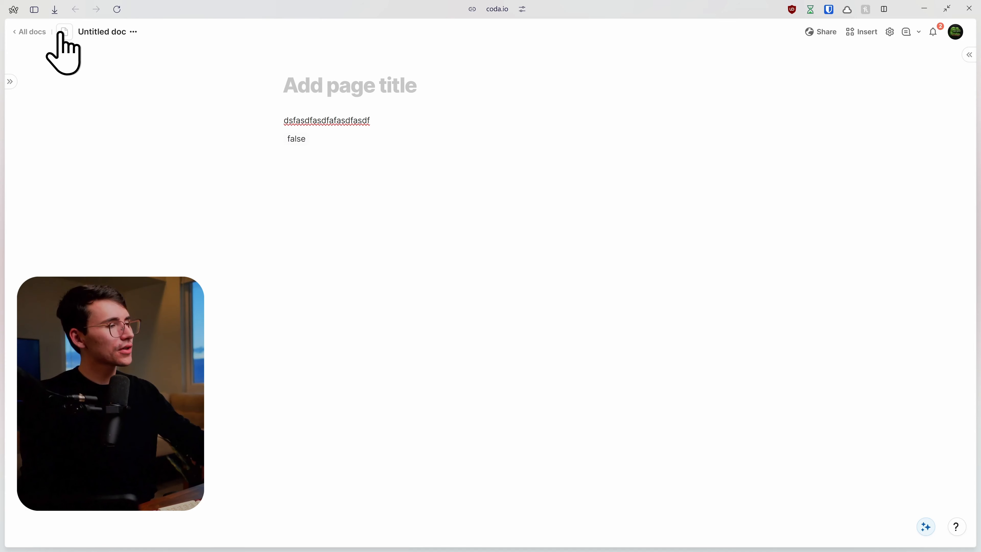
click(64, 32)
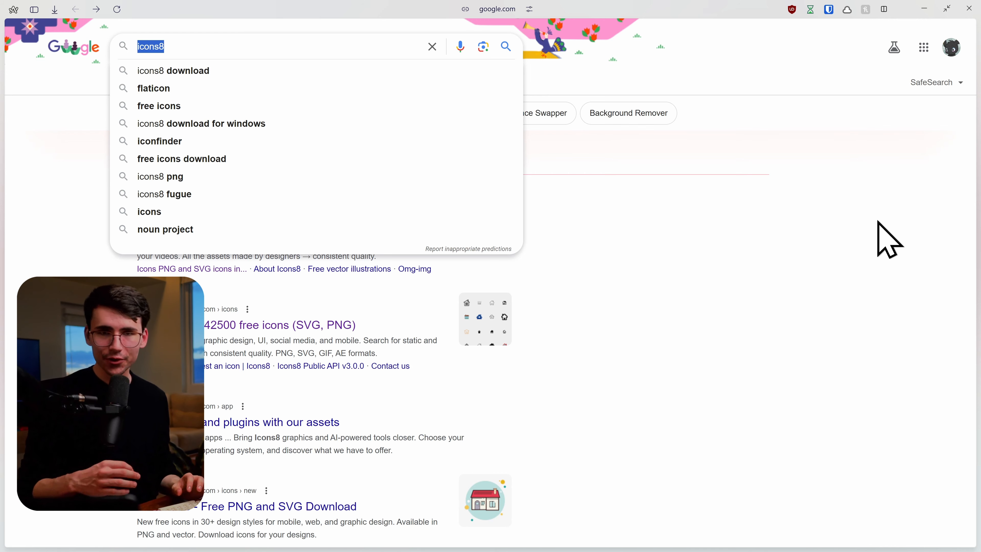
Search for icons8, browse the Color style page and show all 57 categories
text(icon)
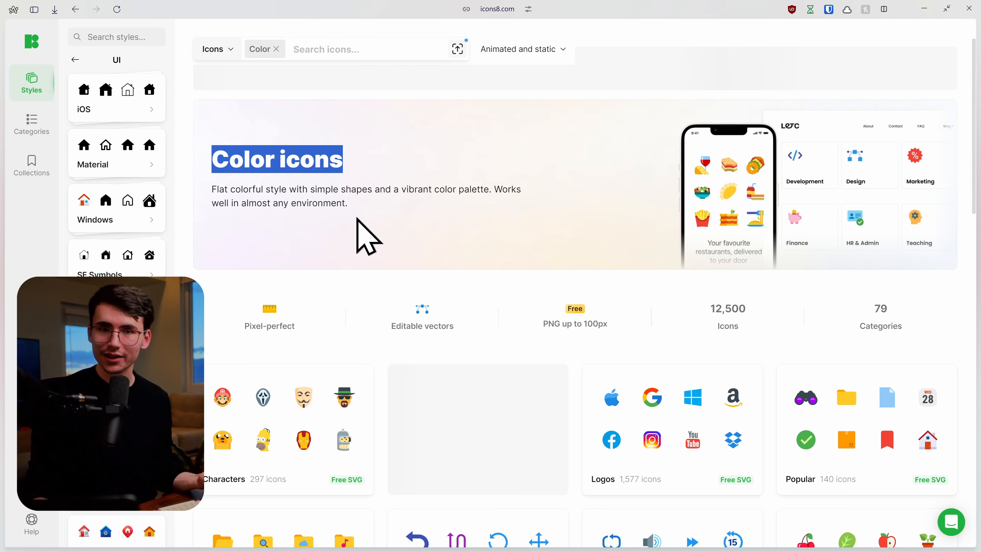
scroll(down, 3)
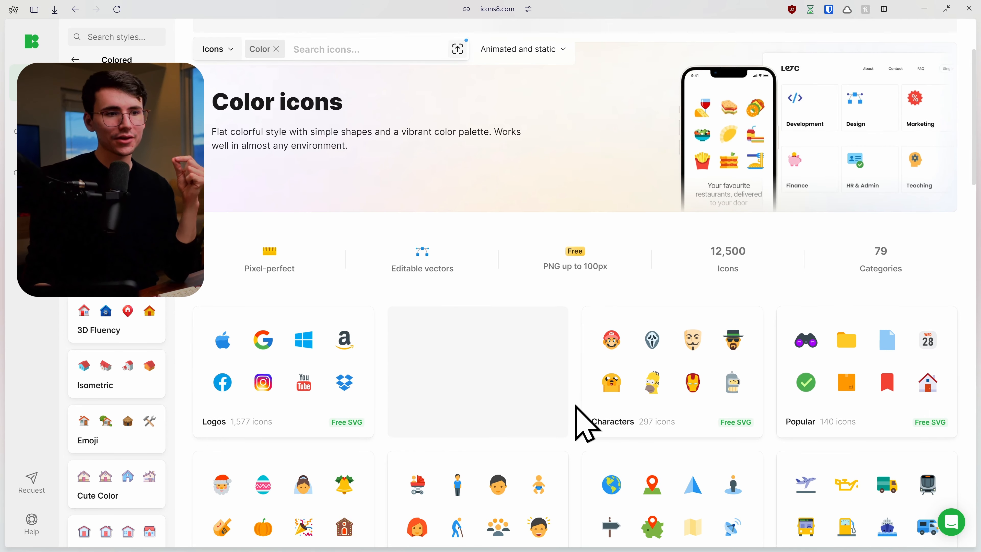
scroll(down, 3)
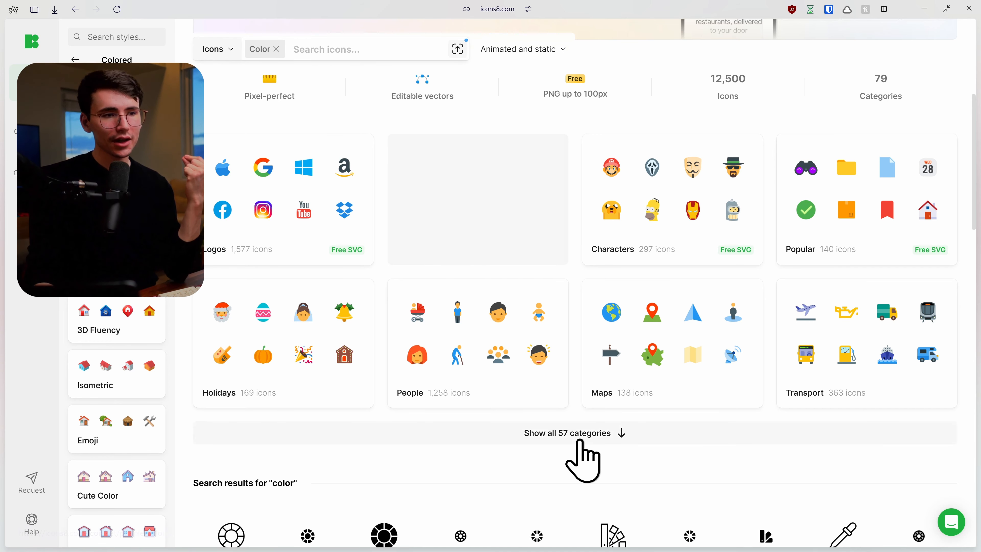
click(567, 433)
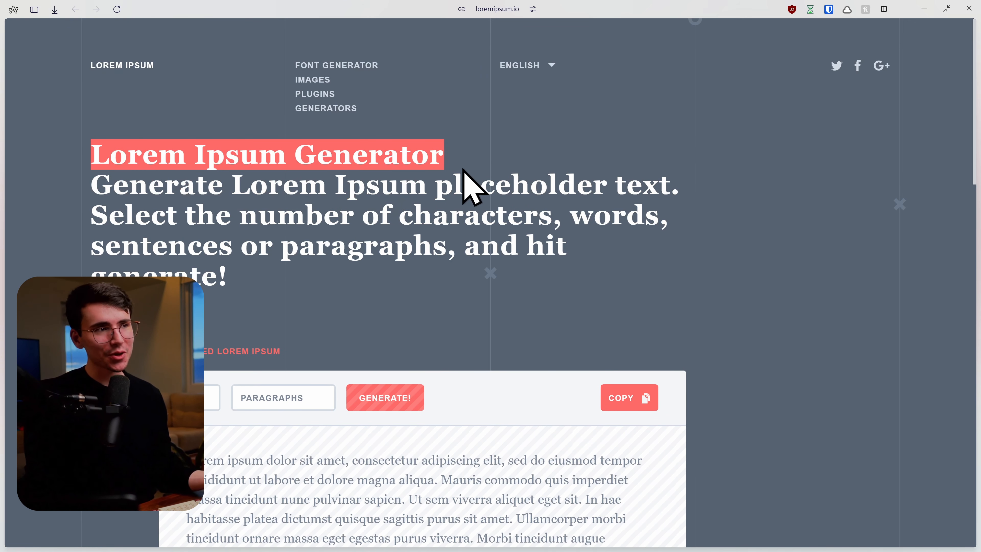
Copy the first lorem ipsum sentence for pasting into the Coda doc
scroll(down, 3)
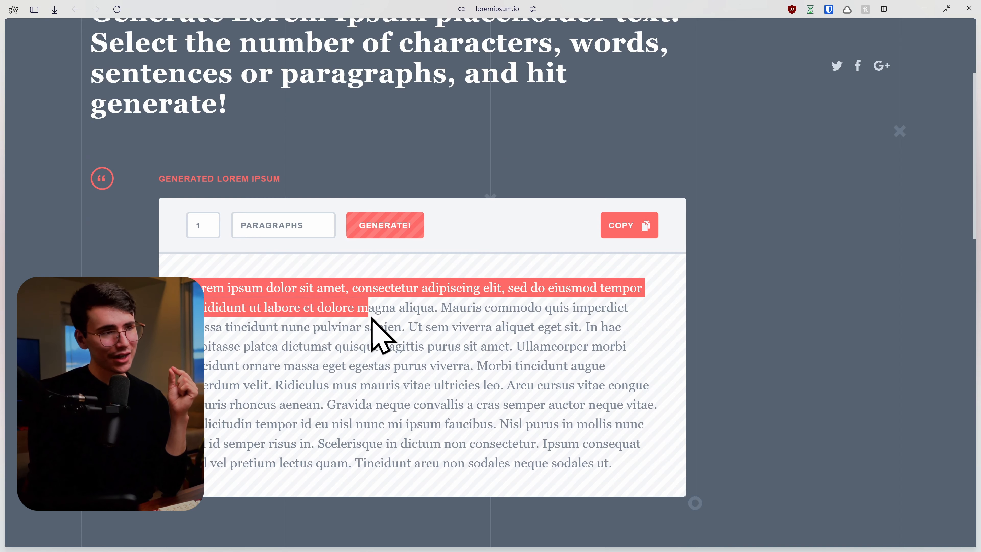
right_click(373, 329)
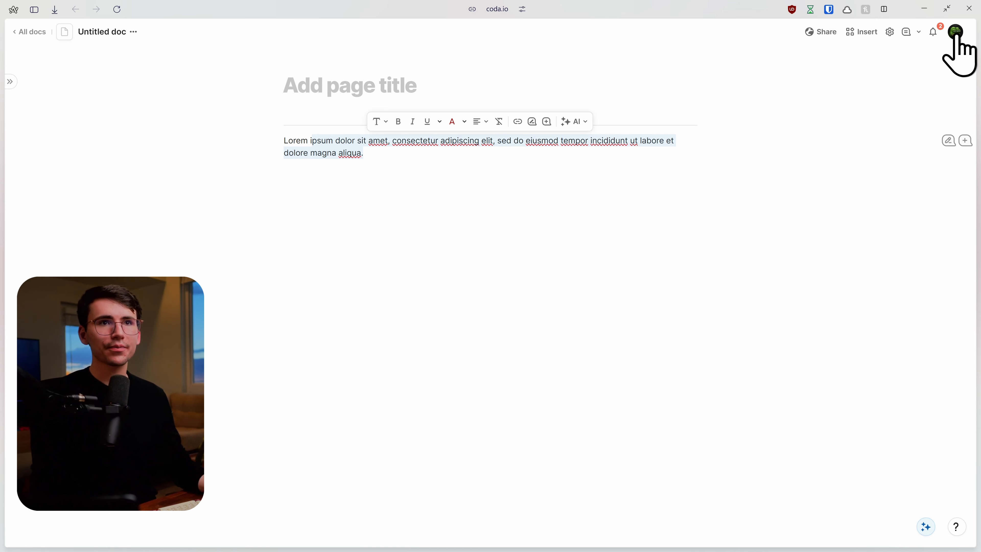
Go from the avatar menu to Account settings and scroll toward the API tokens
click(955, 32)
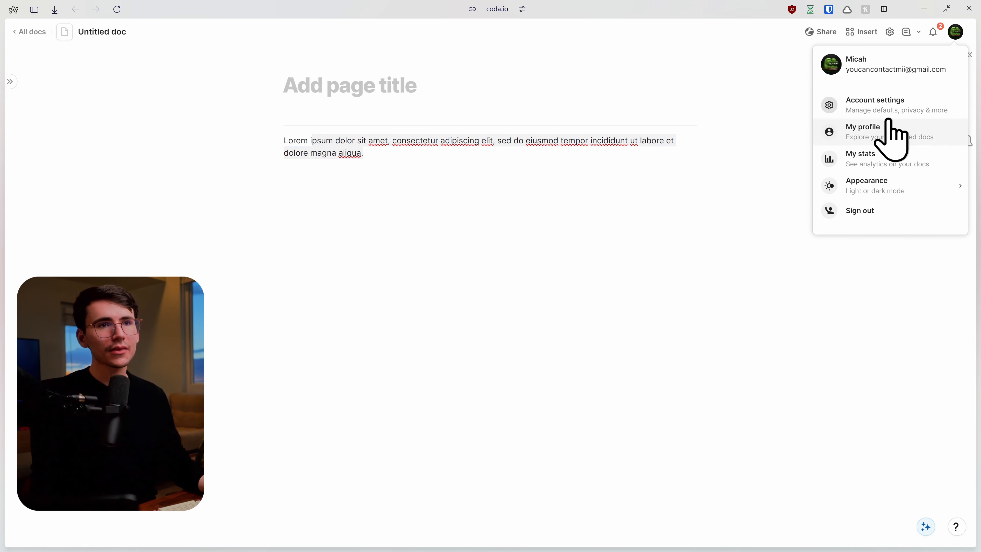
click(862, 131)
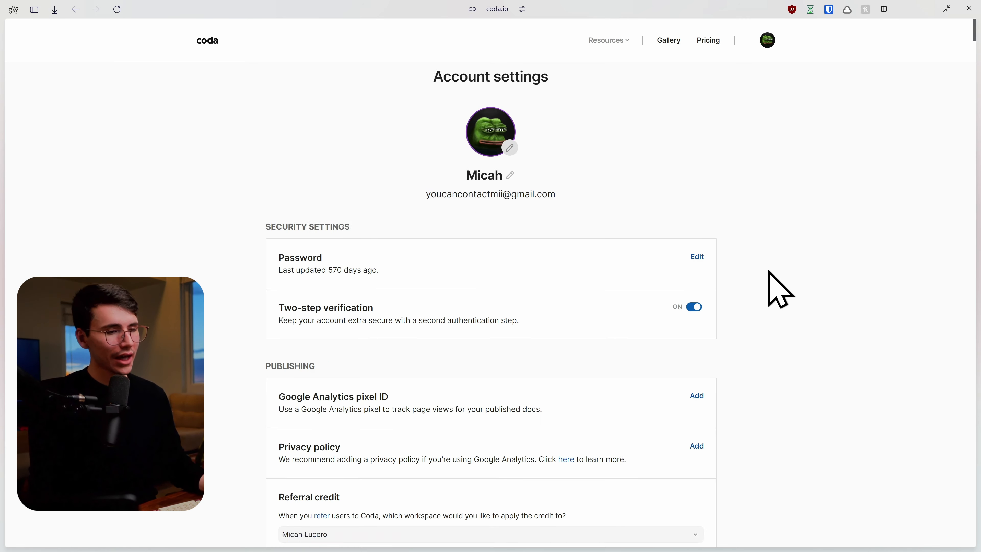
scroll(down, 3)
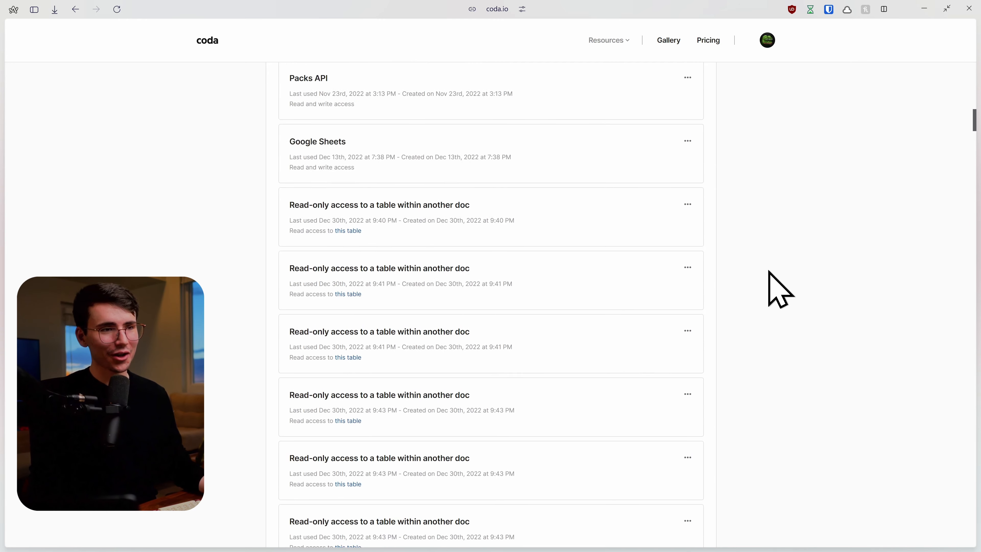
scroll(down, 3)
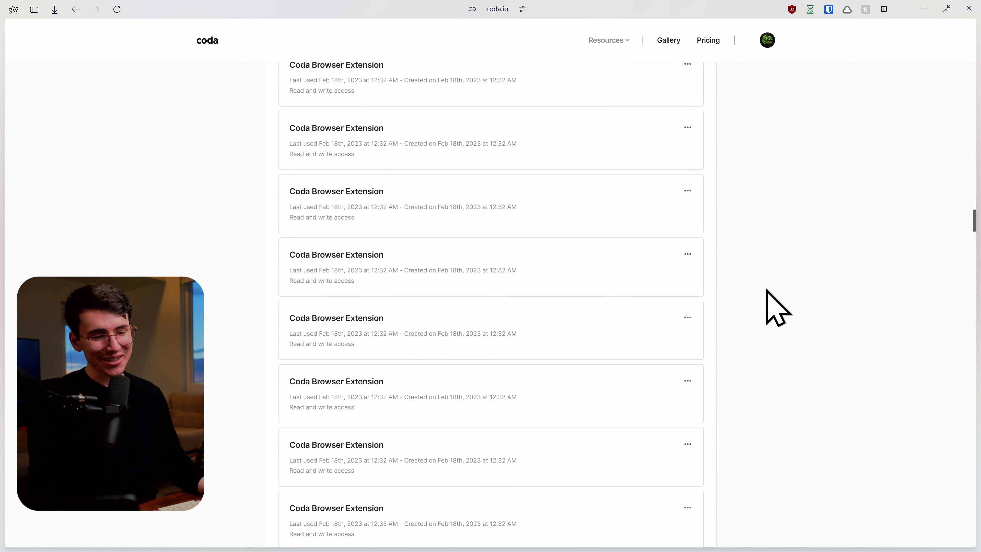
scroll(down, 3)
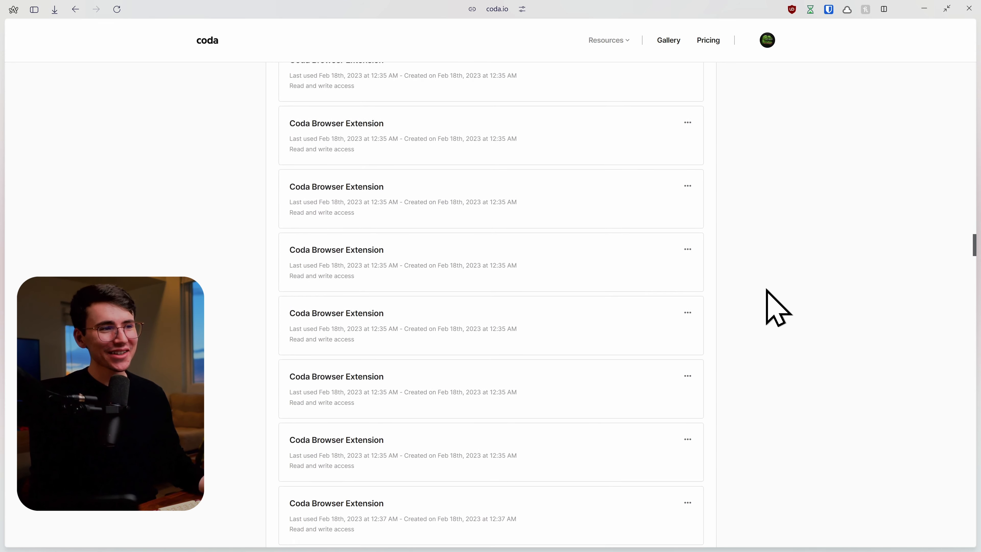
Reach the API tokens list and reveal the delete option for a Coda Browser Extension token
scroll(down, 3)
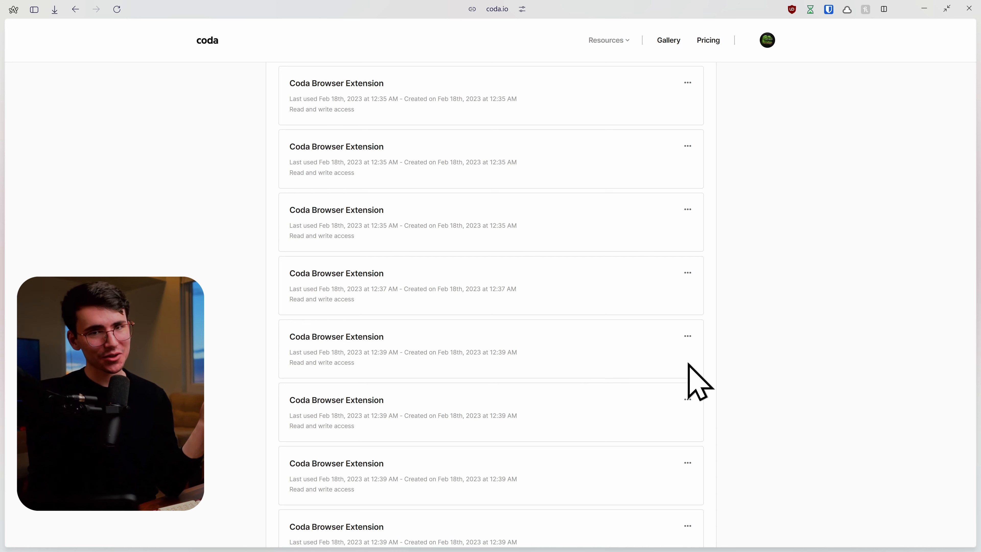
mouse_move(697, 225)
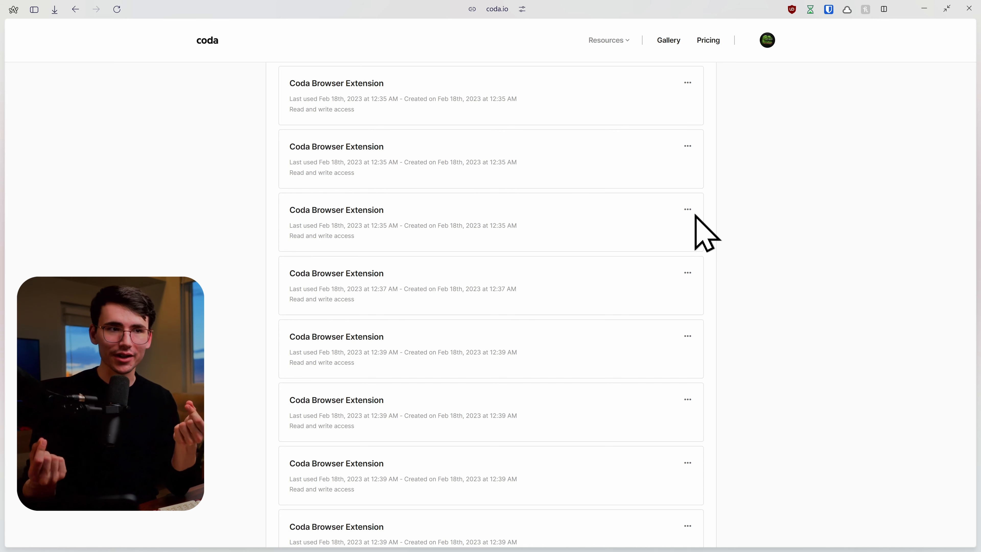
scroll(down, 3)
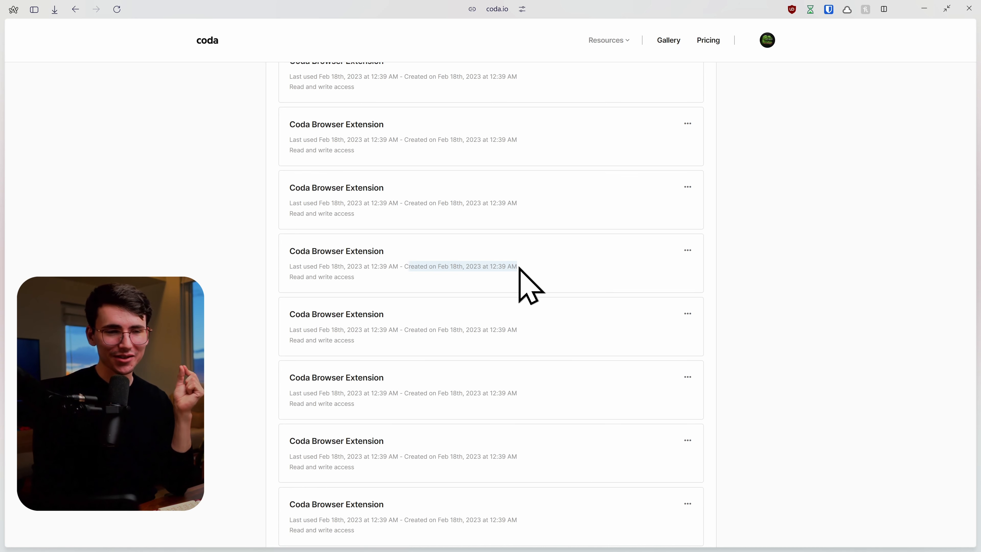
click(687, 250)
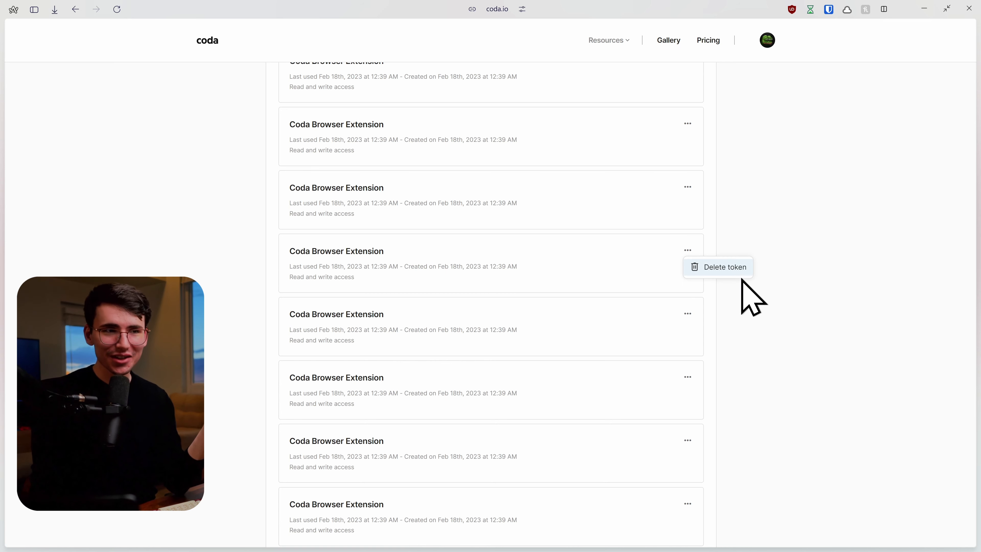
mouse_move(752, 286)
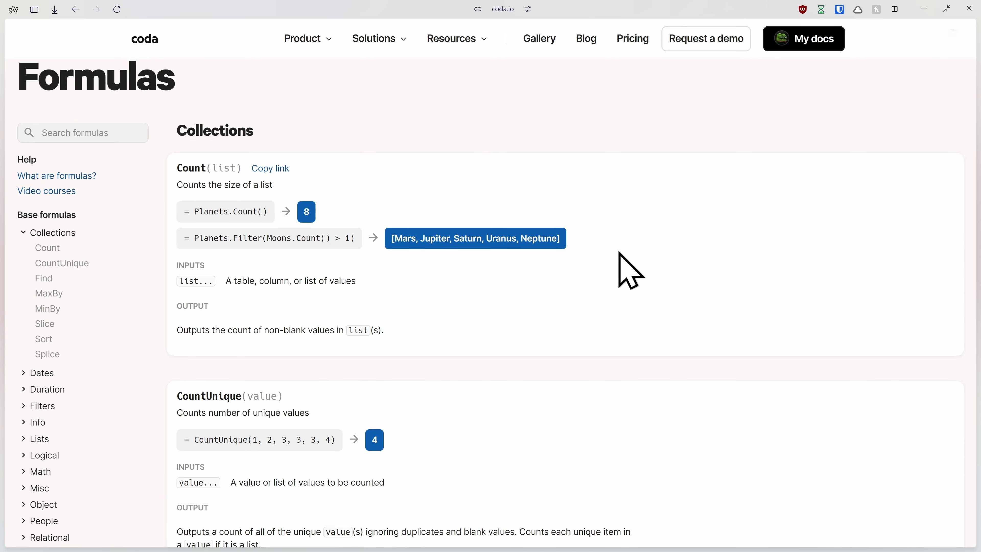
Expand the Dates formula group and jump to the Time formula
scroll(down, 3)
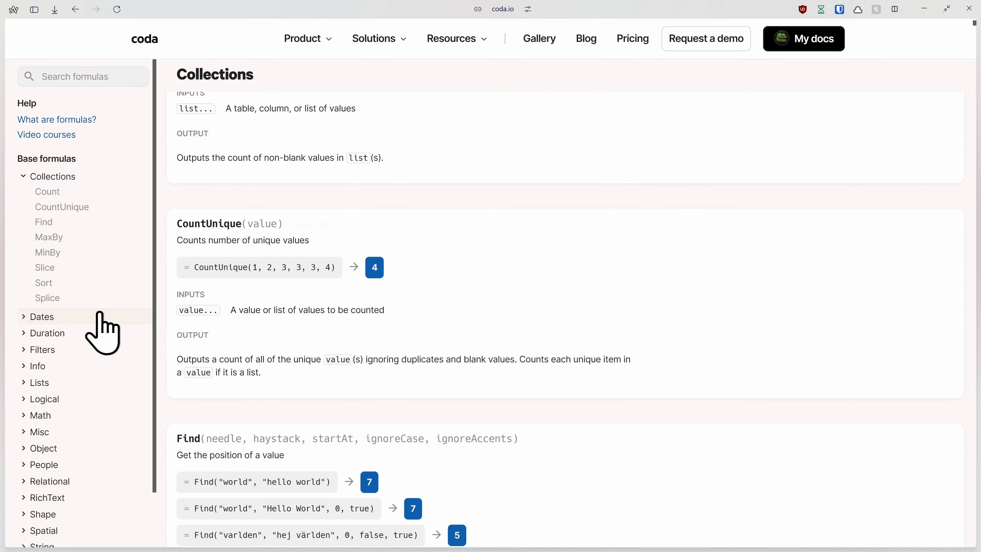
click(49, 237)
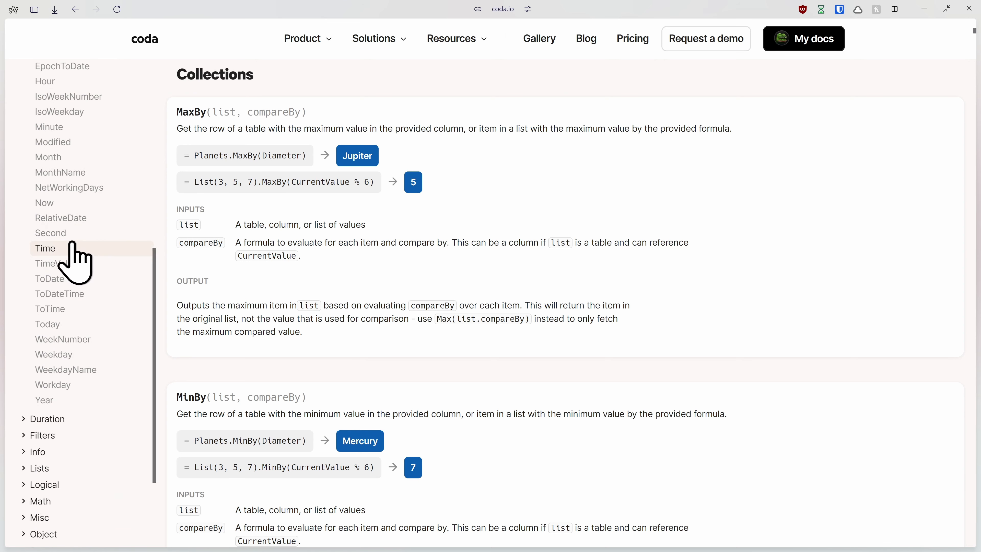
click(45, 248)
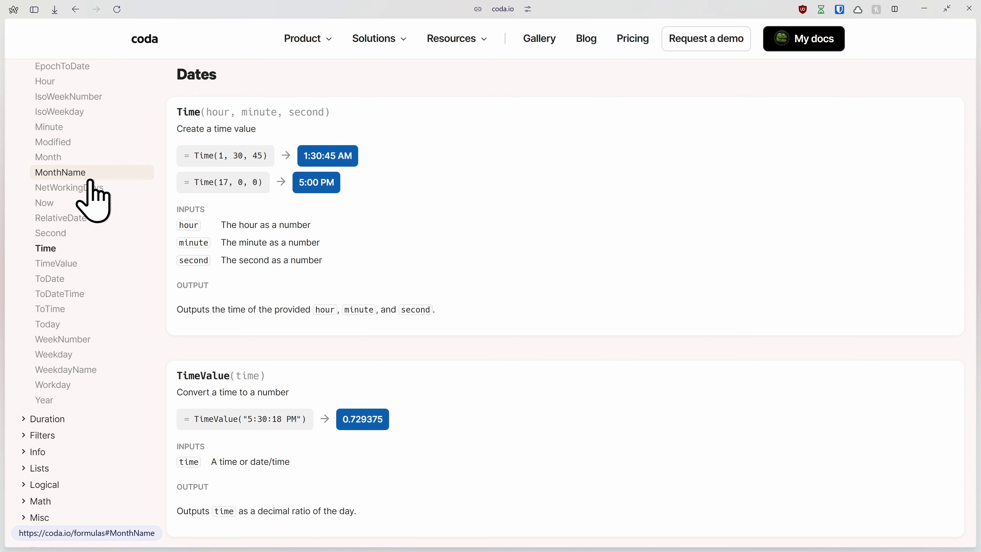
scroll(down, 3)
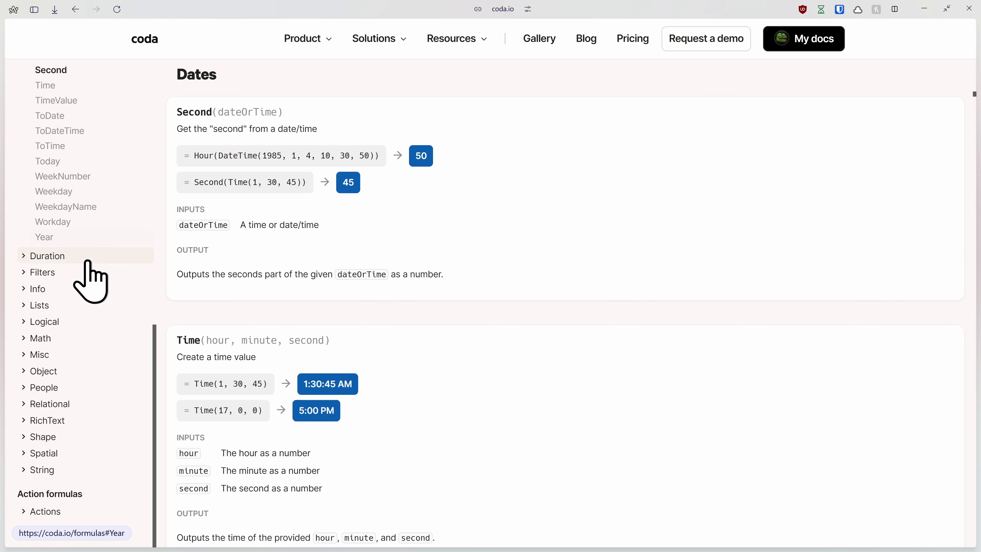
Expand the Info group at IsDate, then scroll past Math to open the People formulas
click(38, 289)
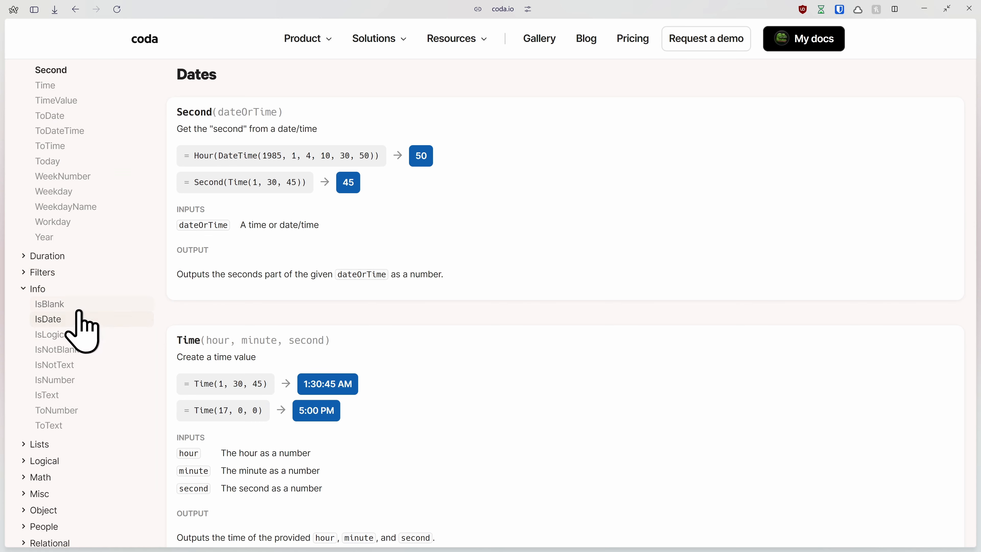
click(49, 304)
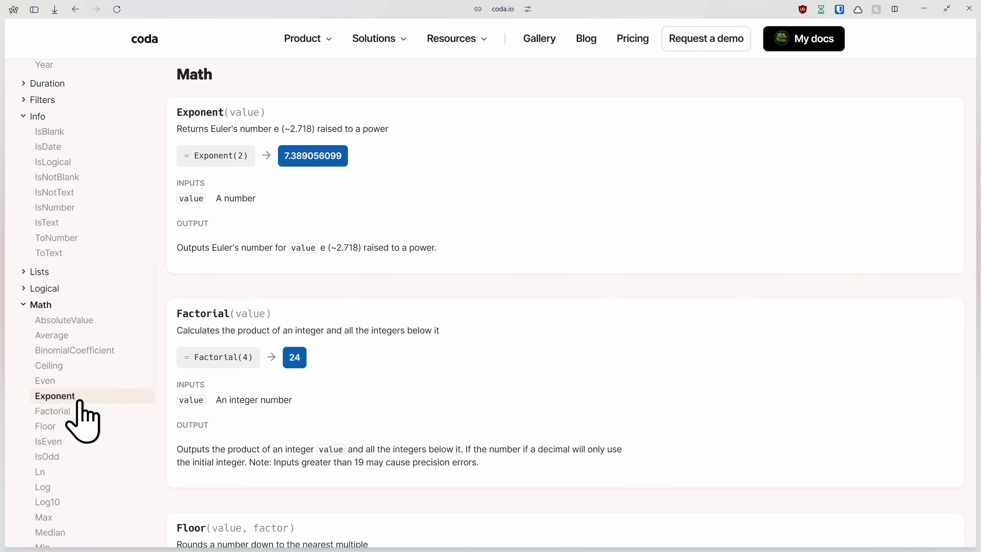
scroll(down, 3)
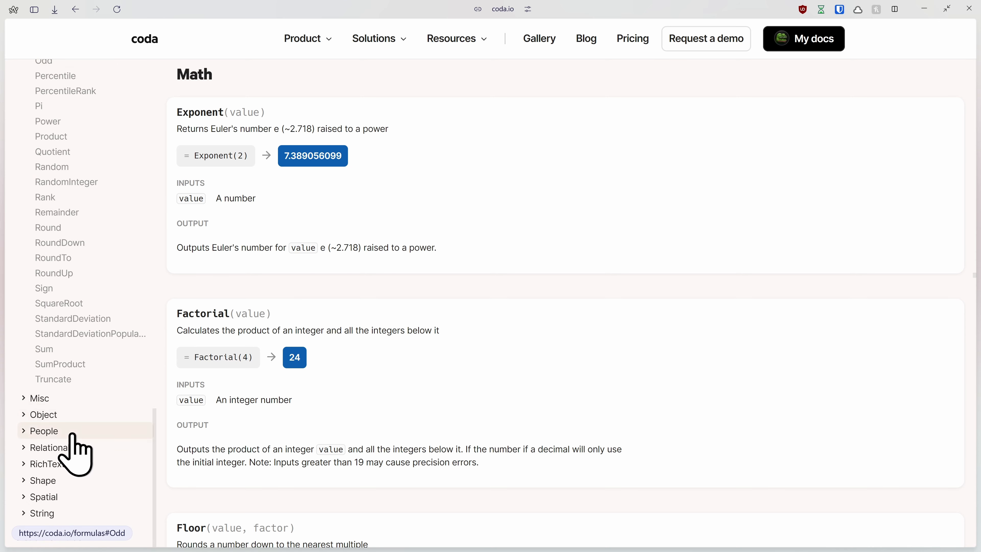
click(44, 431)
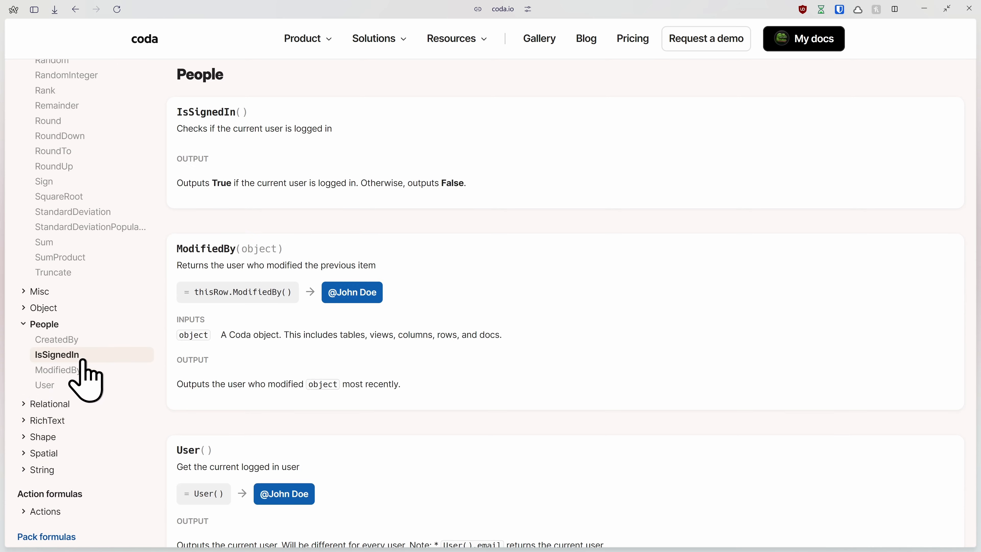